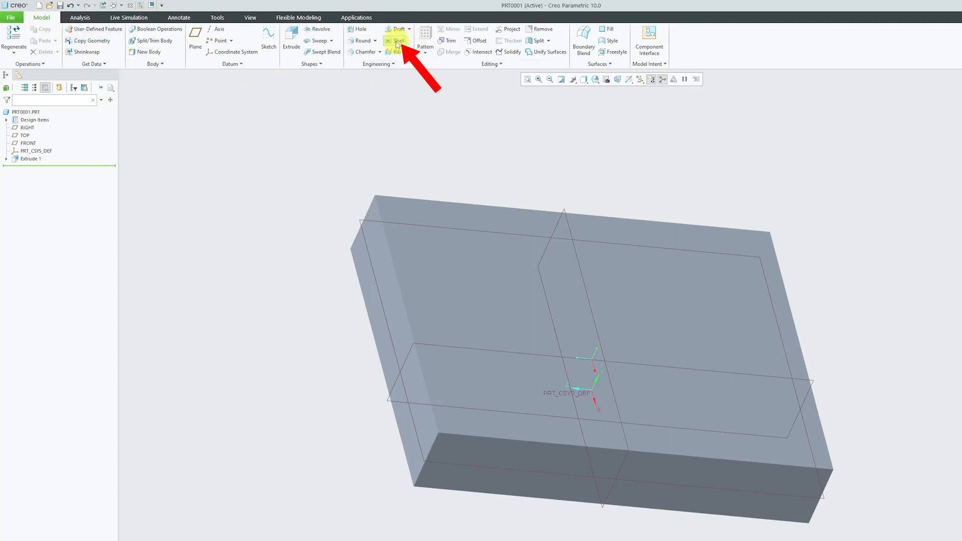
pyautogui.moveTo(398, 41)
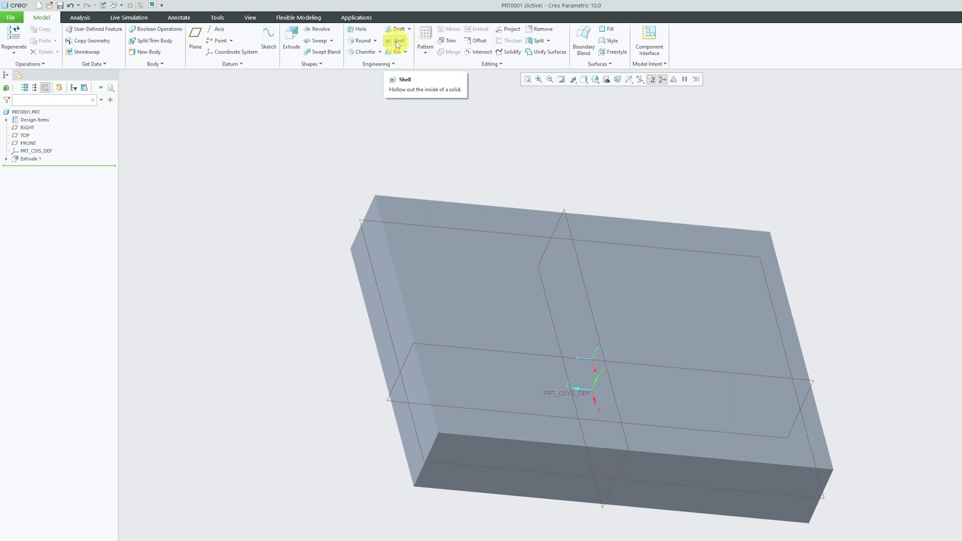
# Step: Shell the block with a uniform 5.00 wall thickness and no faces removed
pyautogui.click(397, 41)
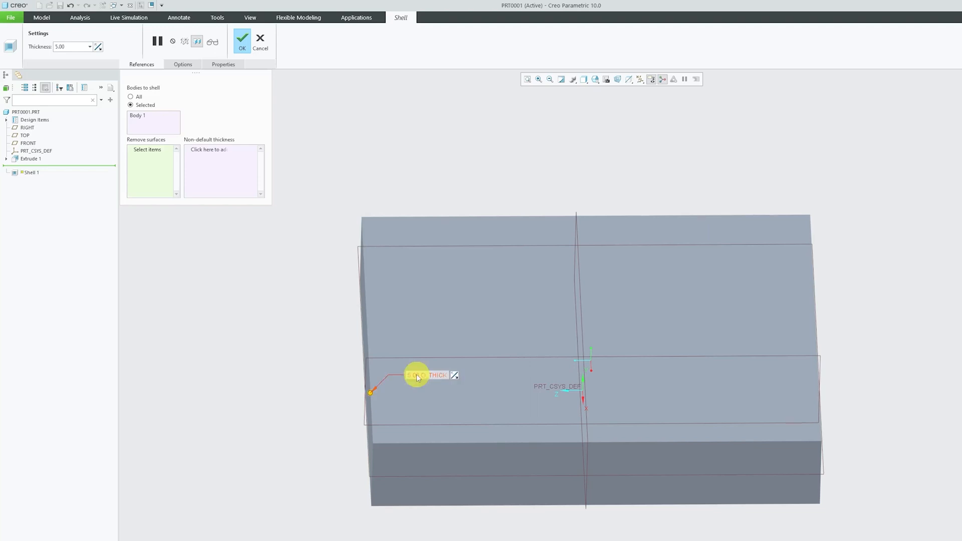
pyautogui.moveTo(352, 122)
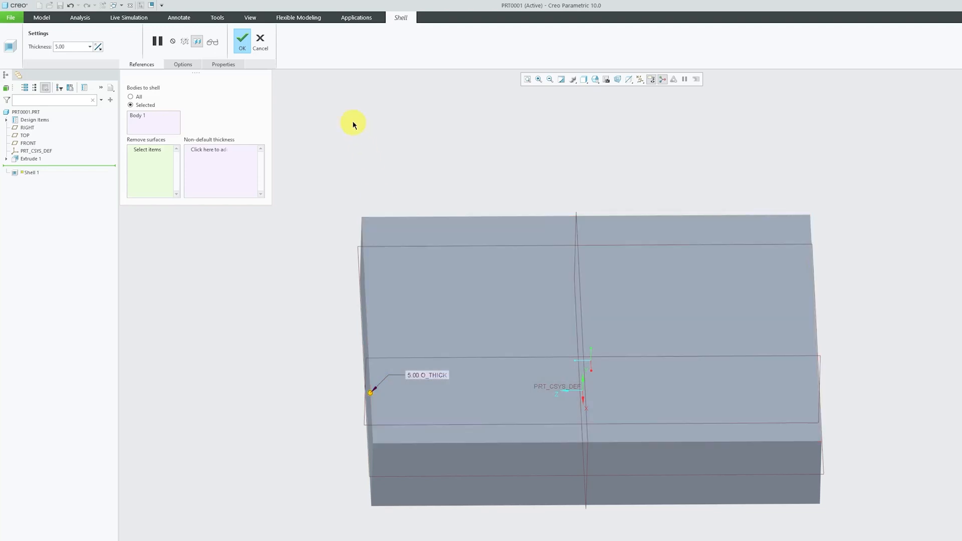
pyautogui.click(242, 37)
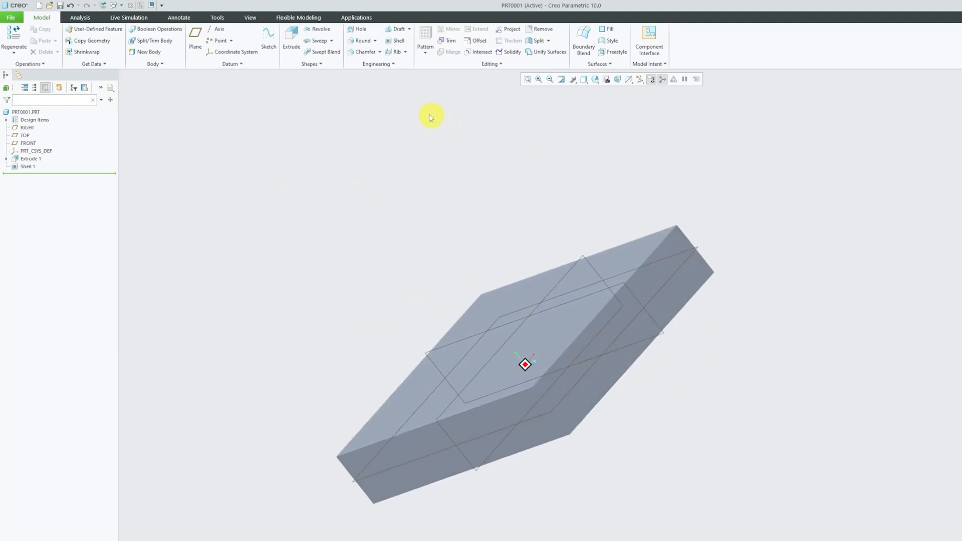
# Step: Create section XSEC0001 through the FRONT datum plane, then hide it
pyautogui.click(250, 17)
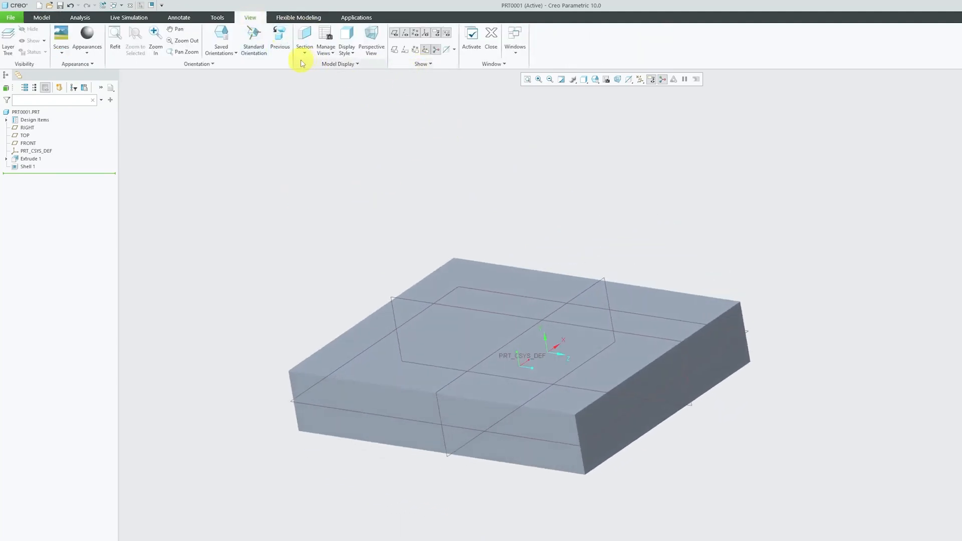
pyautogui.click(305, 37)
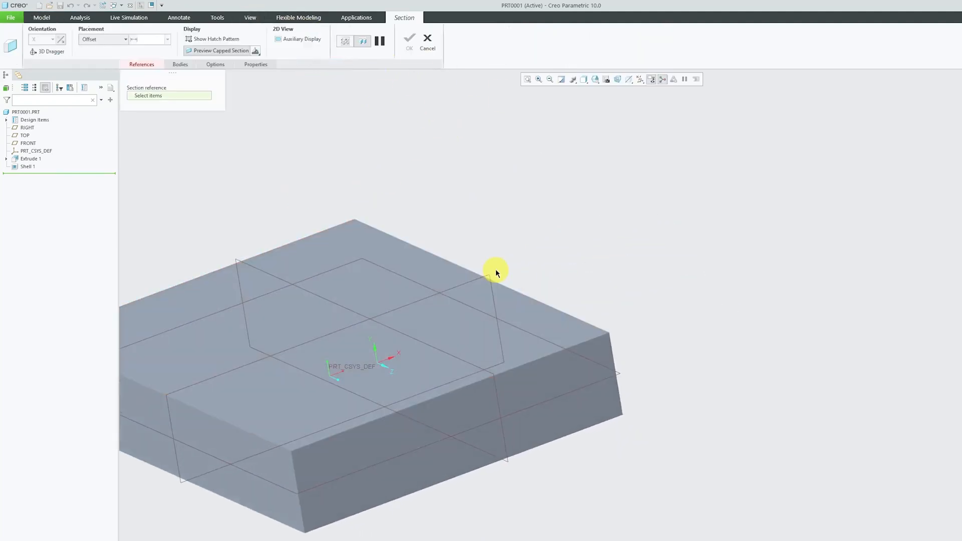
pyautogui.click(28, 143)
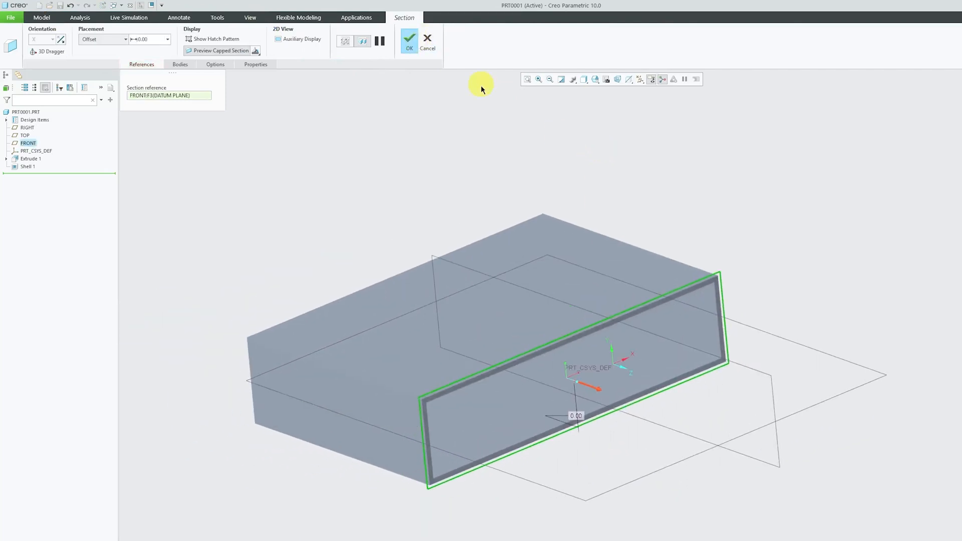
pyautogui.click(409, 39)
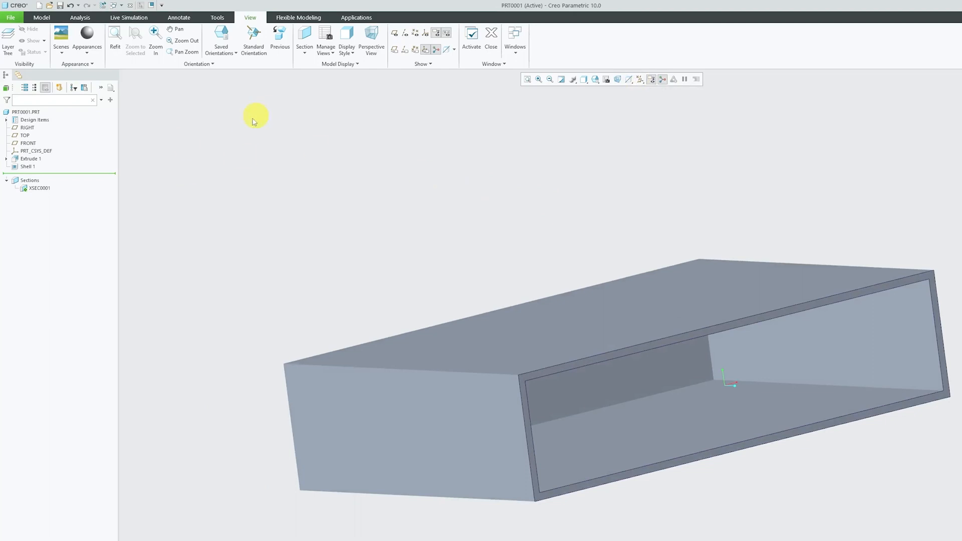
pyautogui.click(39, 187)
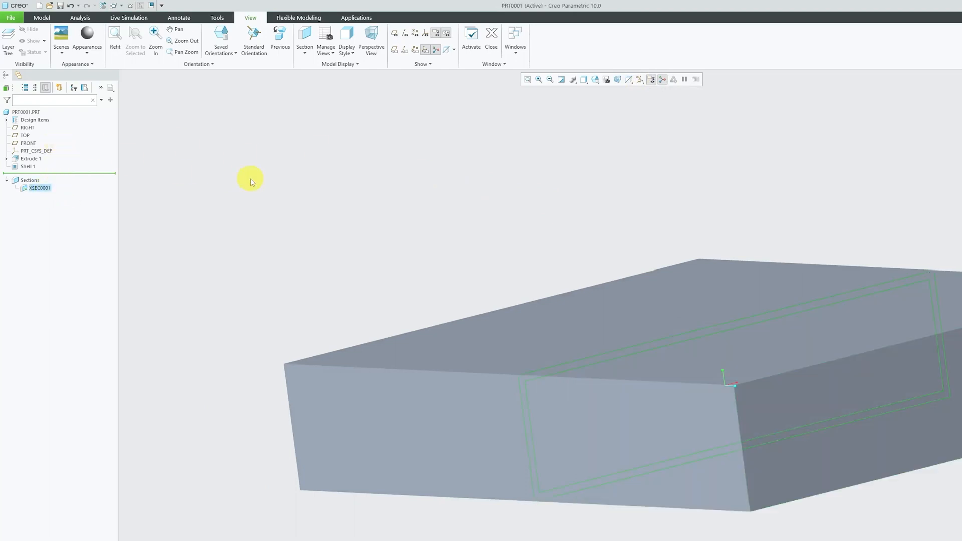
pyautogui.click(27, 168)
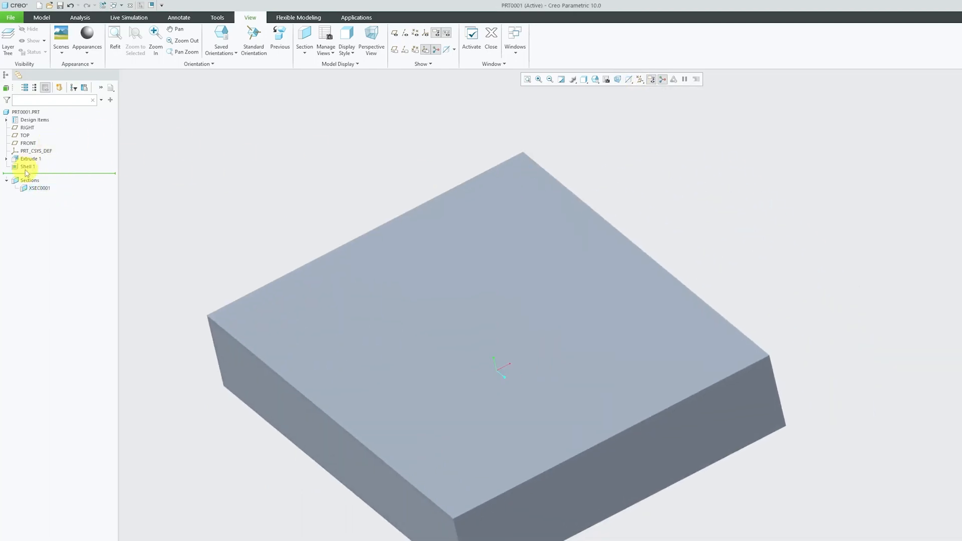
# Step: Reopen Shell 1 and add three extrude faces to the Remove surfaces collector
pyautogui.doubleClick(28, 166)
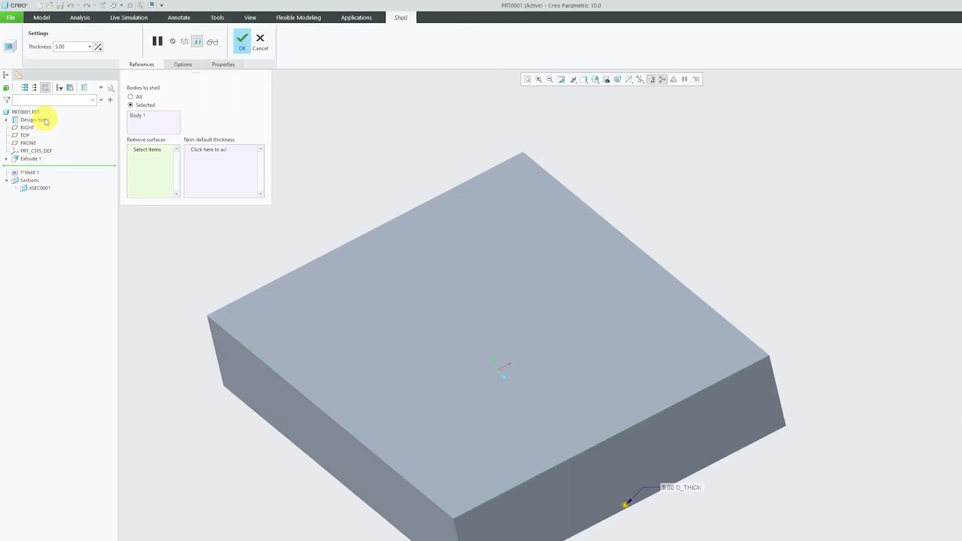
pyautogui.moveTo(644, 183)
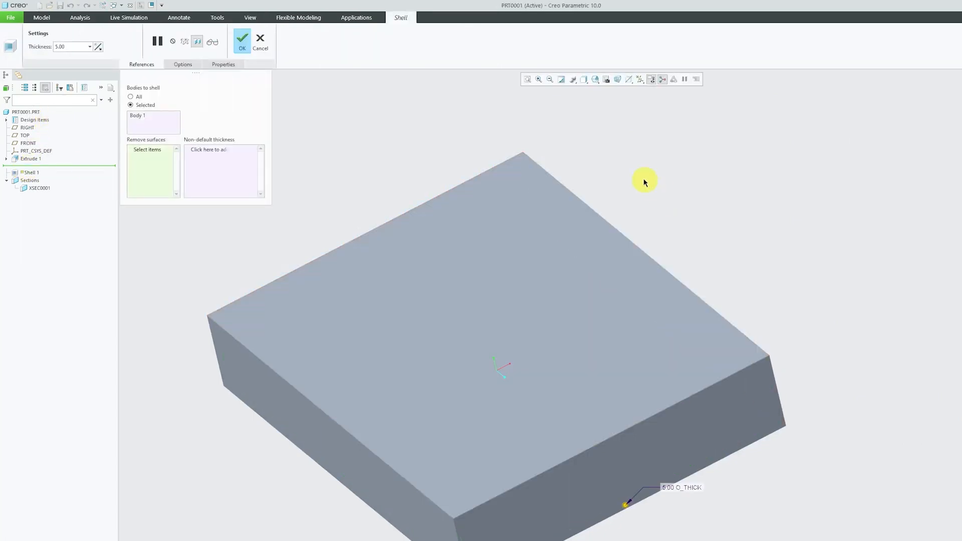
pyautogui.click(241, 38)
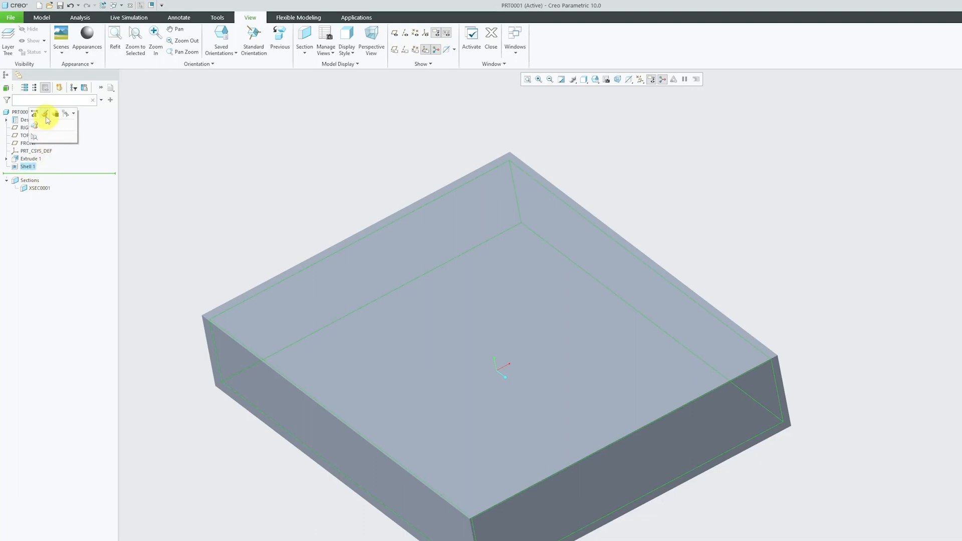
pyautogui.doubleClick(28, 167)
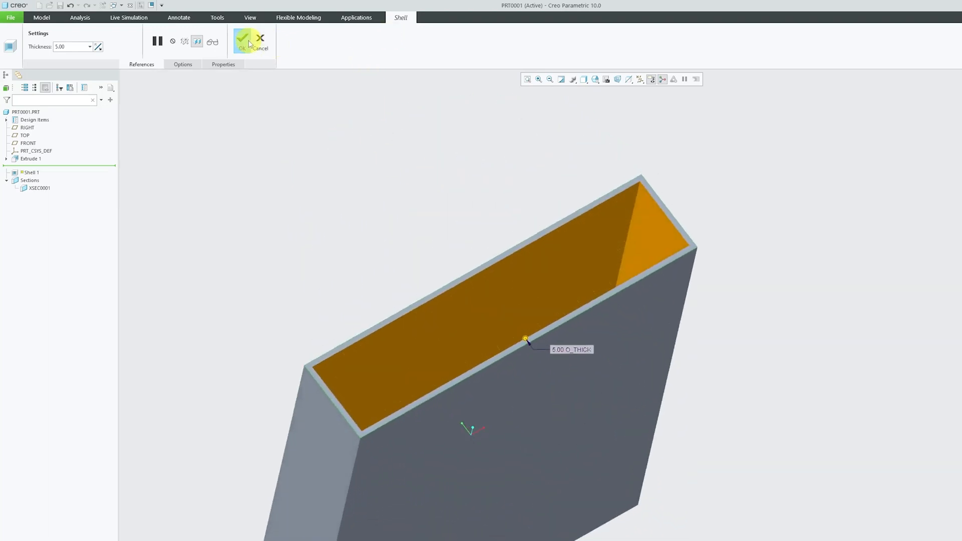
pyautogui.click(244, 39)
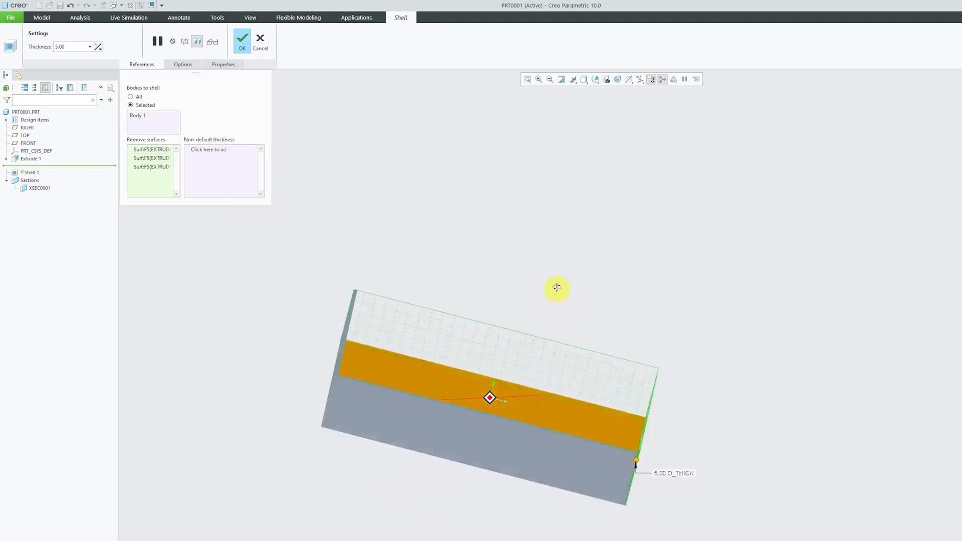
# Step: Accept the edited shell, leaving an open tray with a floor and two walls
pyautogui.click(241, 38)
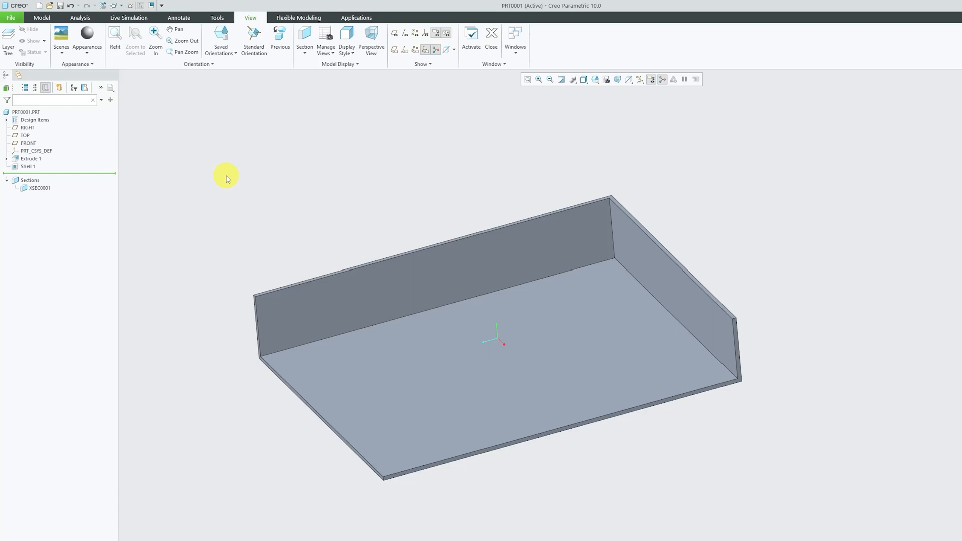
pyautogui.moveTo(42, 17)
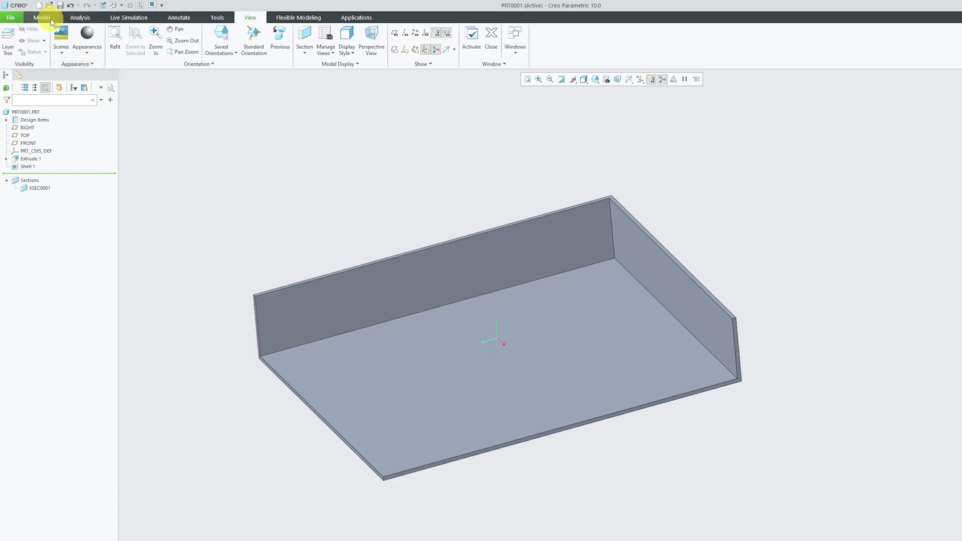
pyautogui.click(41, 17)
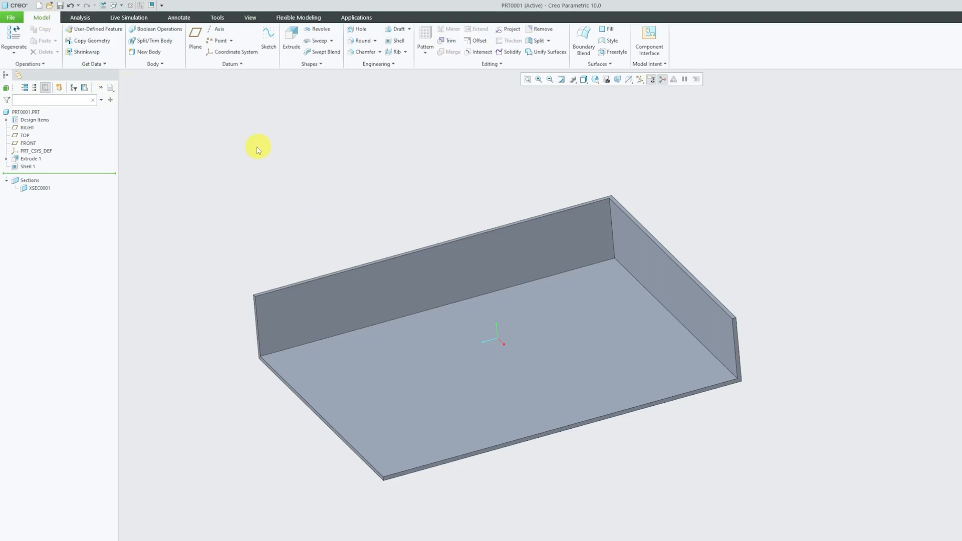
# Step: Give two shell walls non-default thicknesses of 10.00 and 8.00, keeping 5.00 default
pyautogui.click(27, 167)
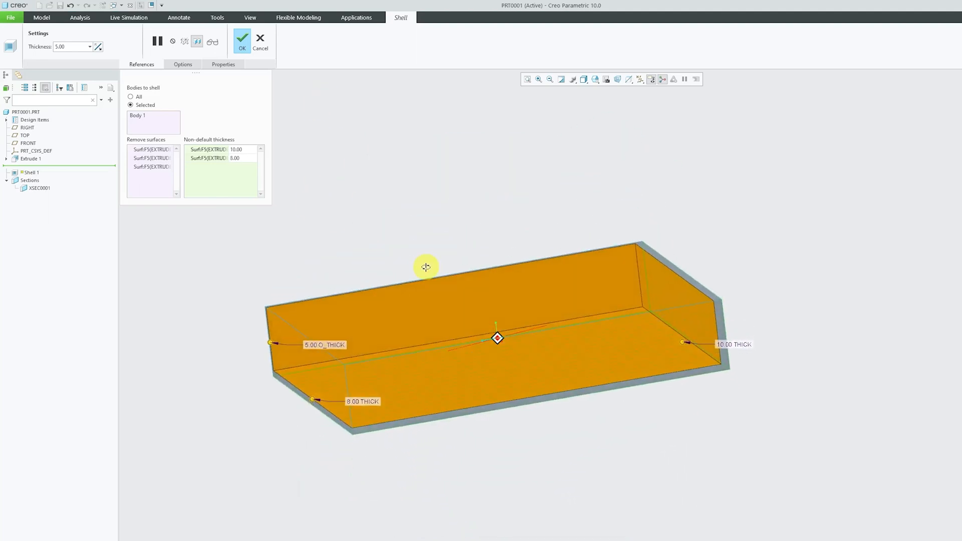
pyautogui.click(241, 38)
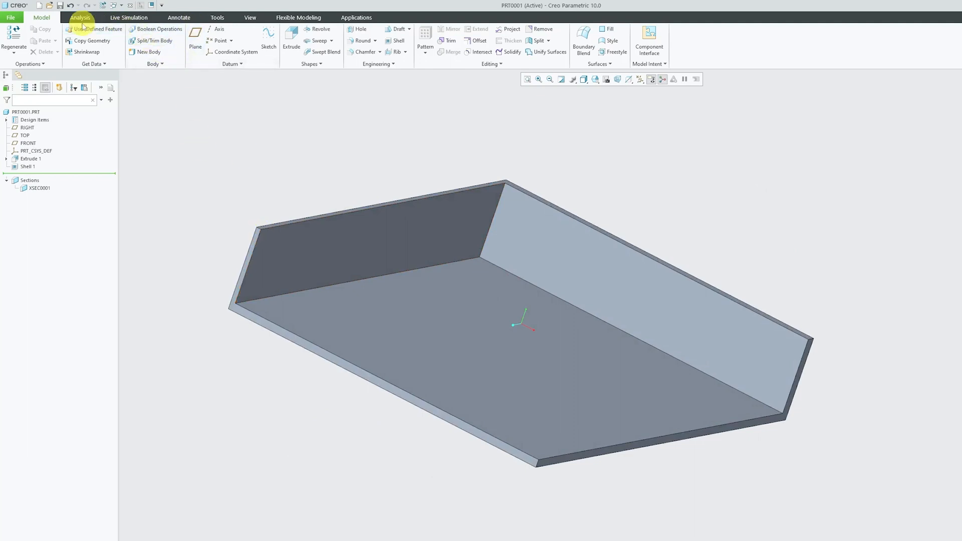
# Step: Measure a wall's thickness edge with Analysis Measure Length, reading 8.00 mm
pyautogui.click(80, 17)
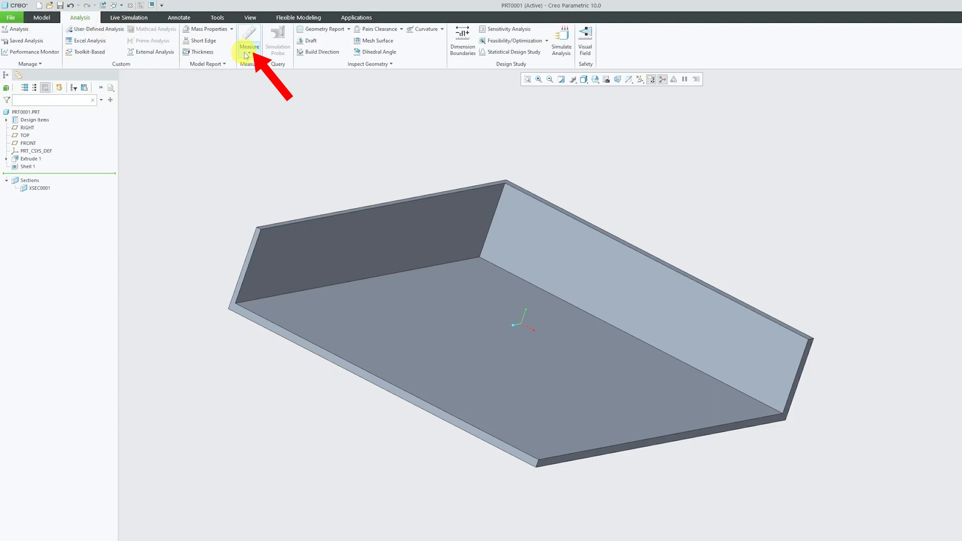
pyautogui.click(250, 46)
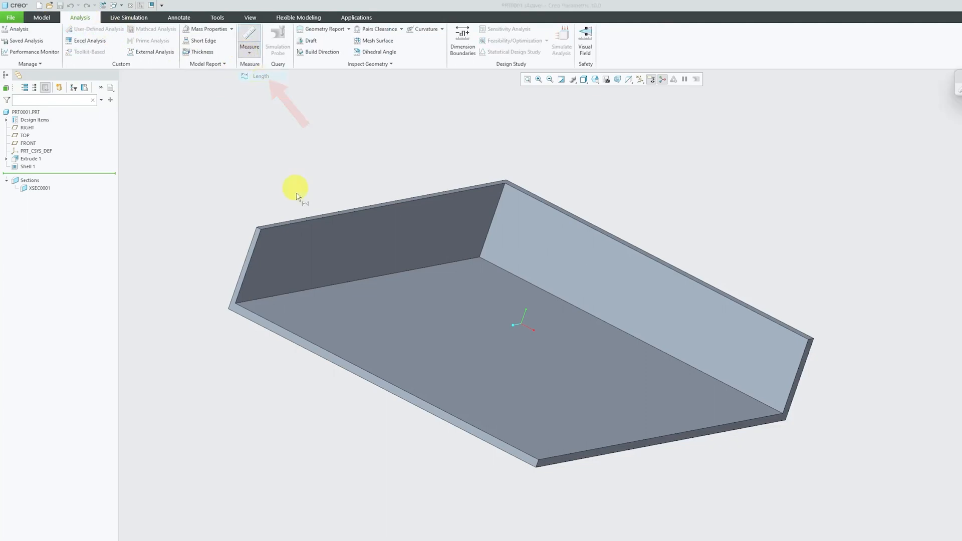
pyautogui.click(263, 220)
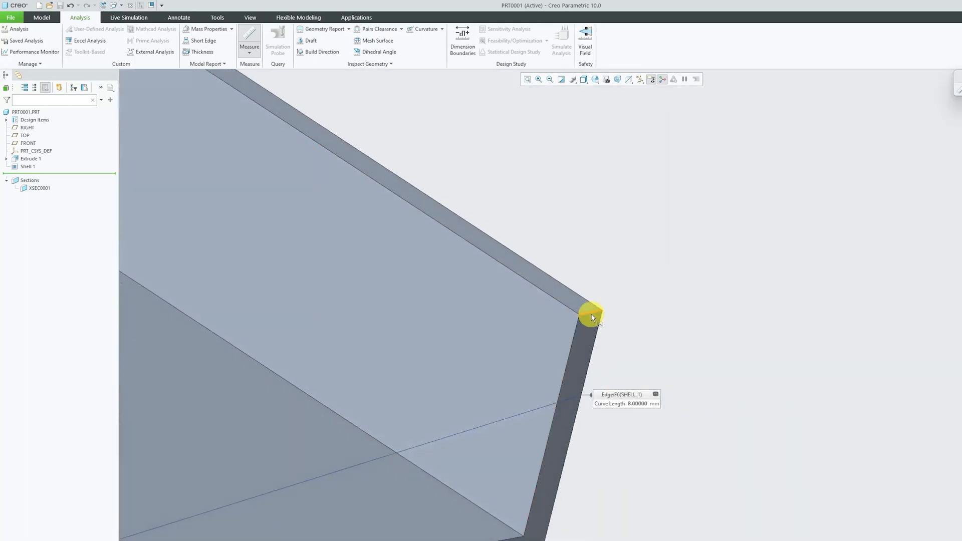
pyautogui.click(41, 17)
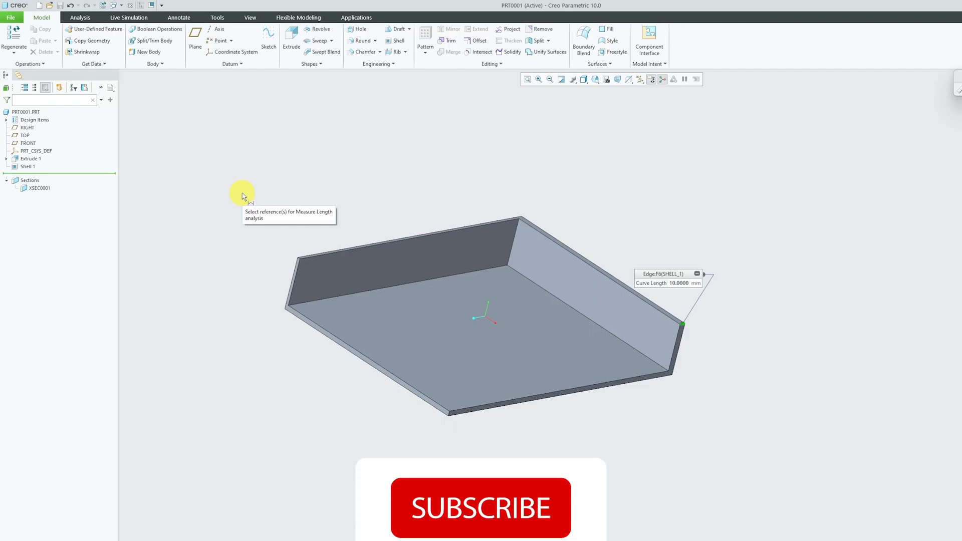
# Step: Select the thickest wall's edge and read its 10.00 mm curve length
pyautogui.click(480, 507)
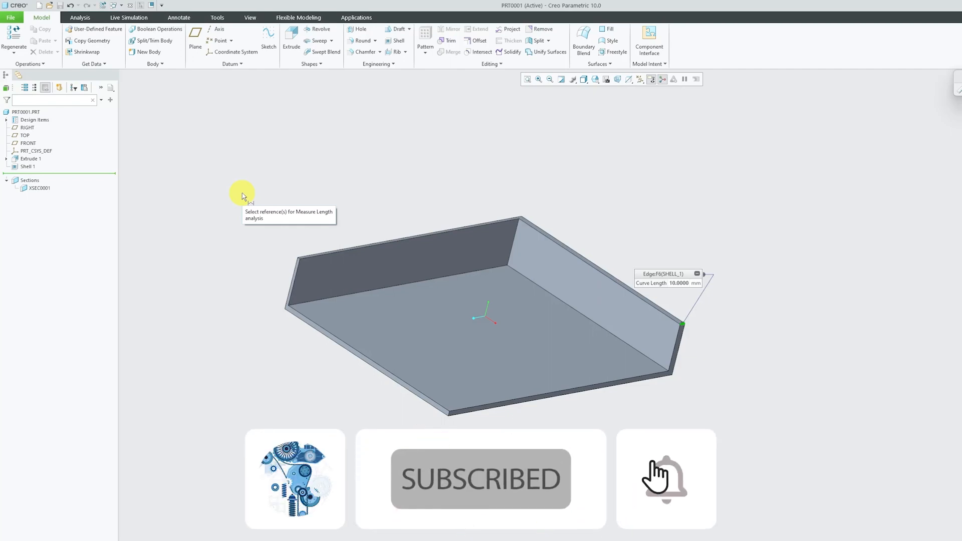